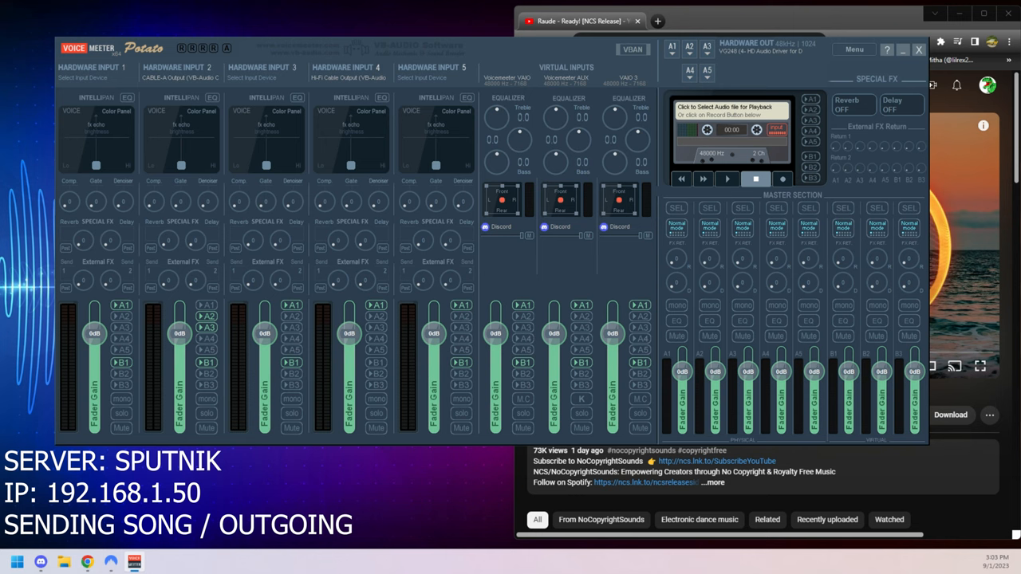
mouse_move(812, 7)
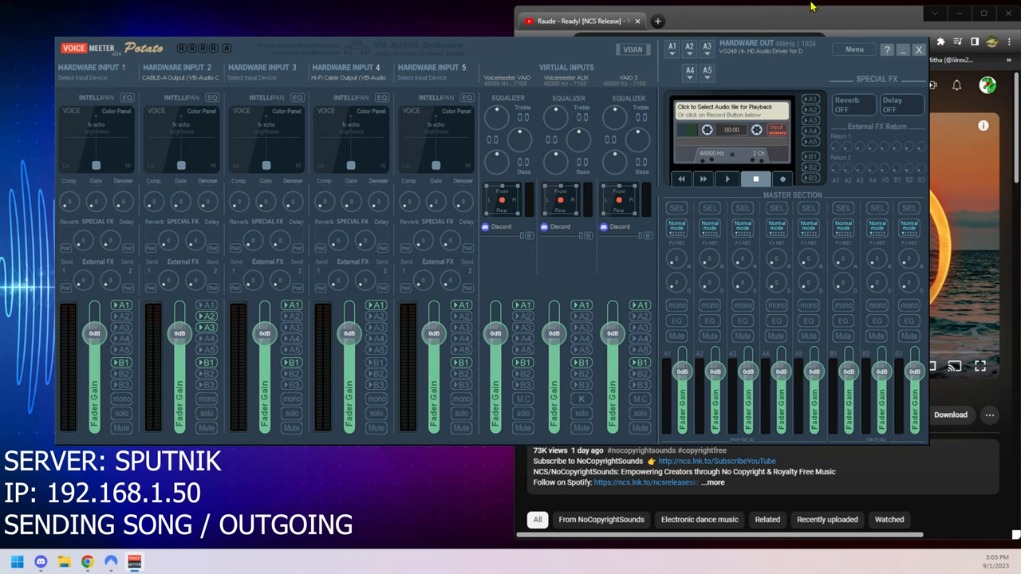
mouse_move(556, 45)
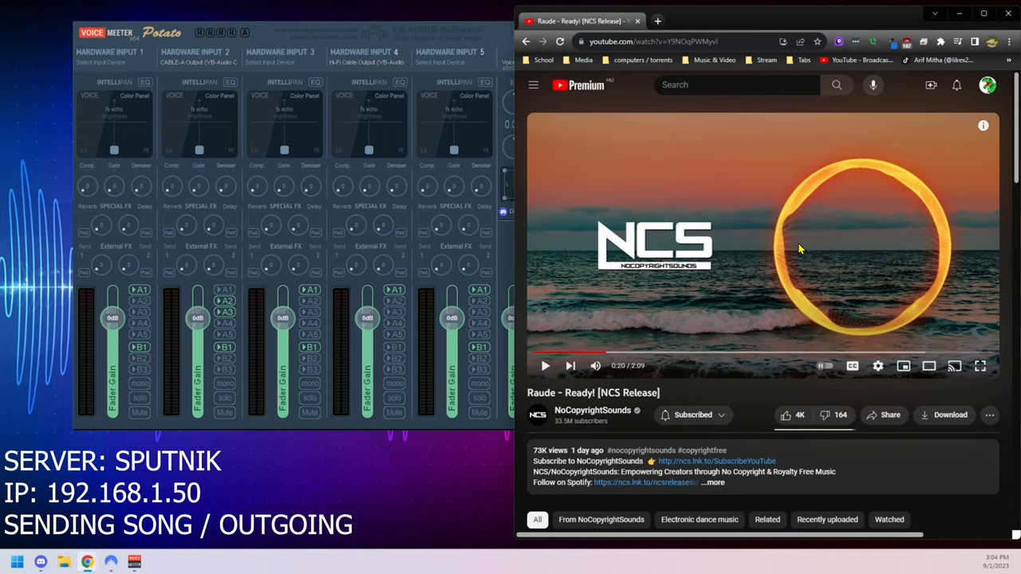
mouse_move(381, 58)
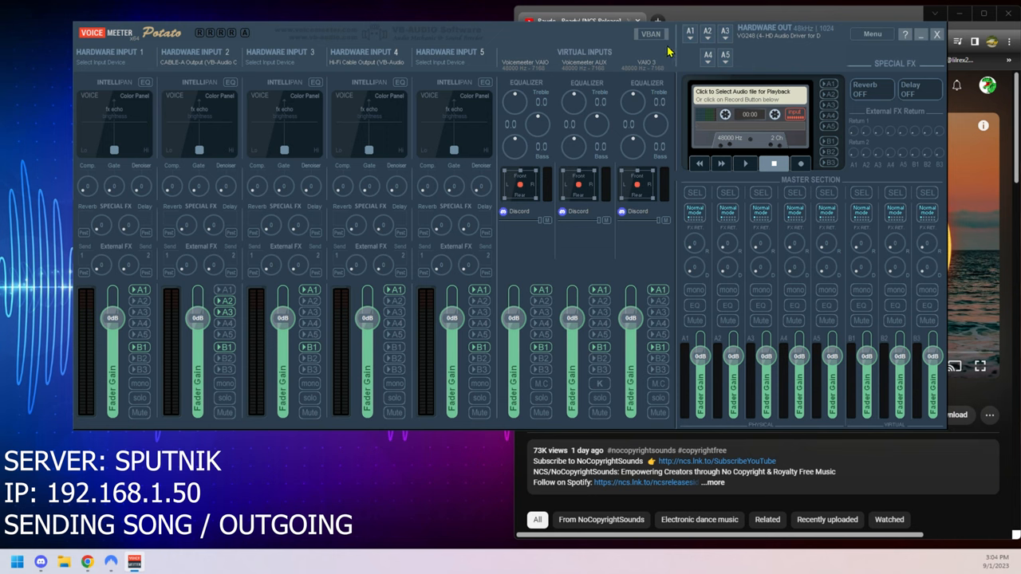
mouse_move(604, 54)
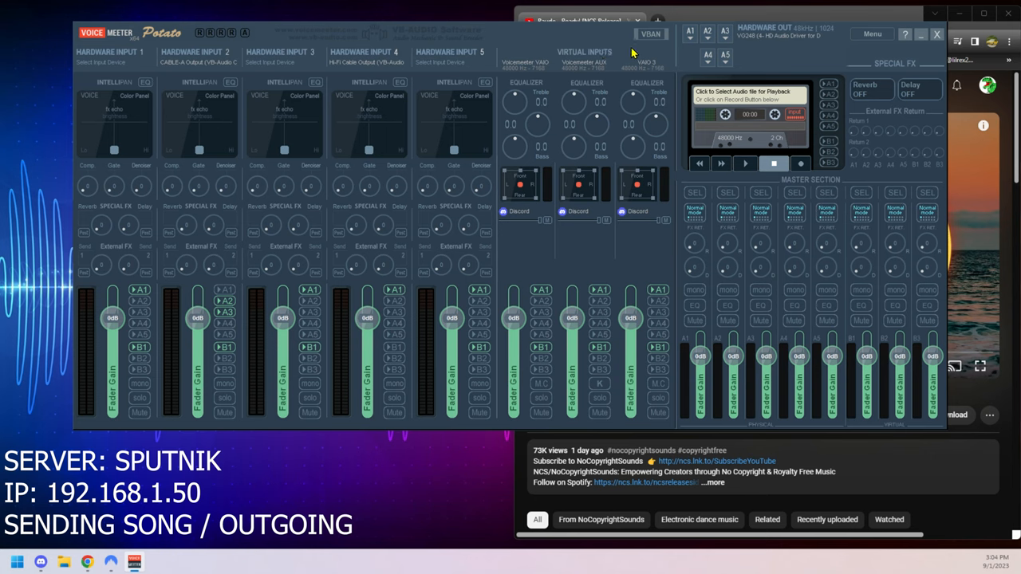
Open VB-Audio Network Configuration and switch VBAN from OFF to ON.
left_click(650, 33)
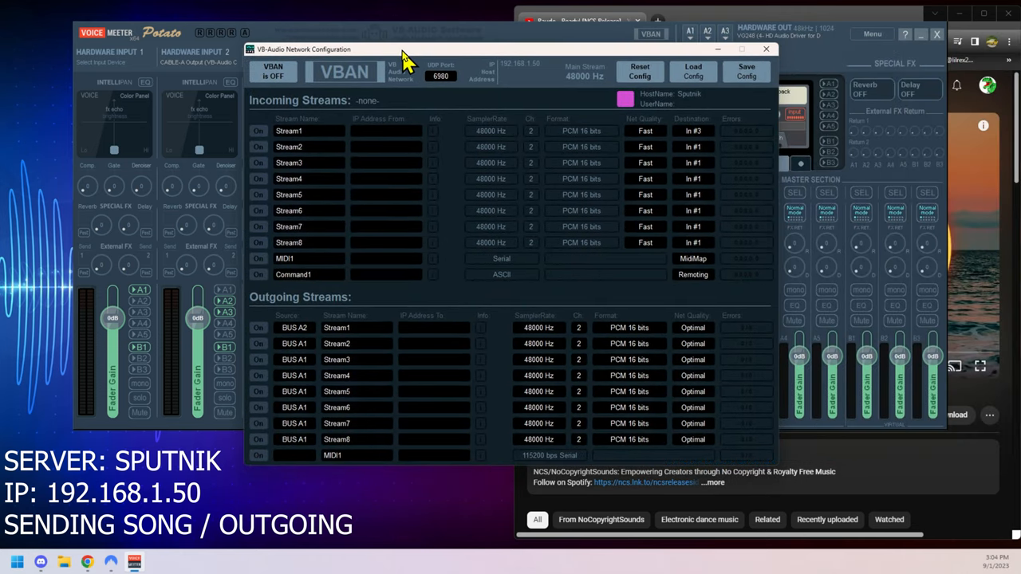
left_click(264, 80)
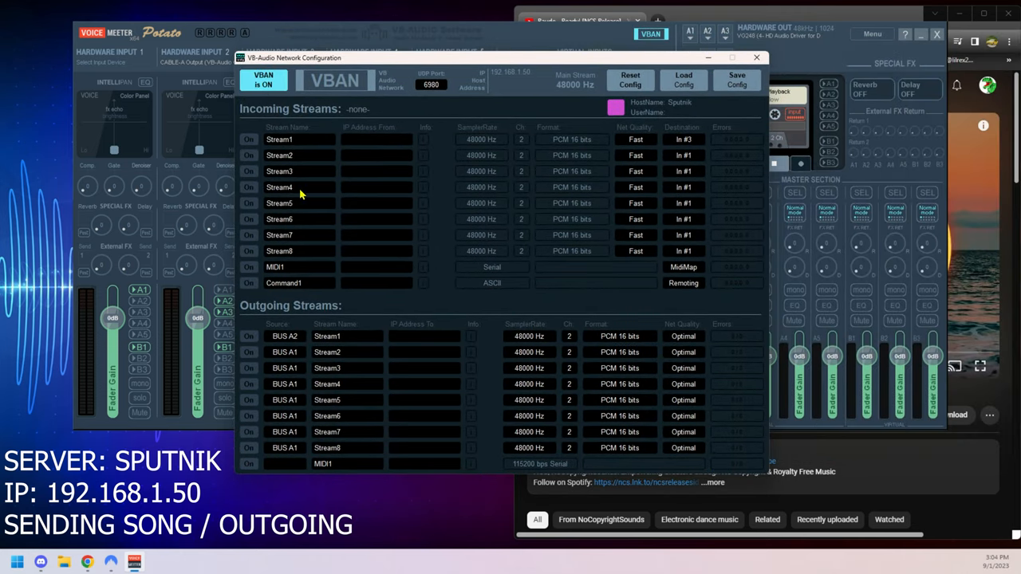
mouse_move(386, 299)
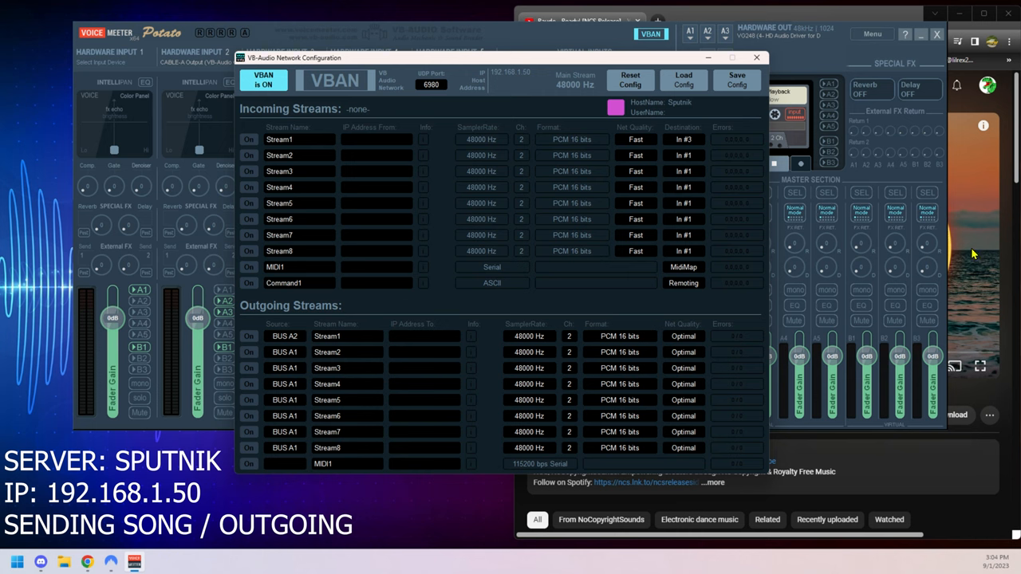
mouse_move(523, 72)
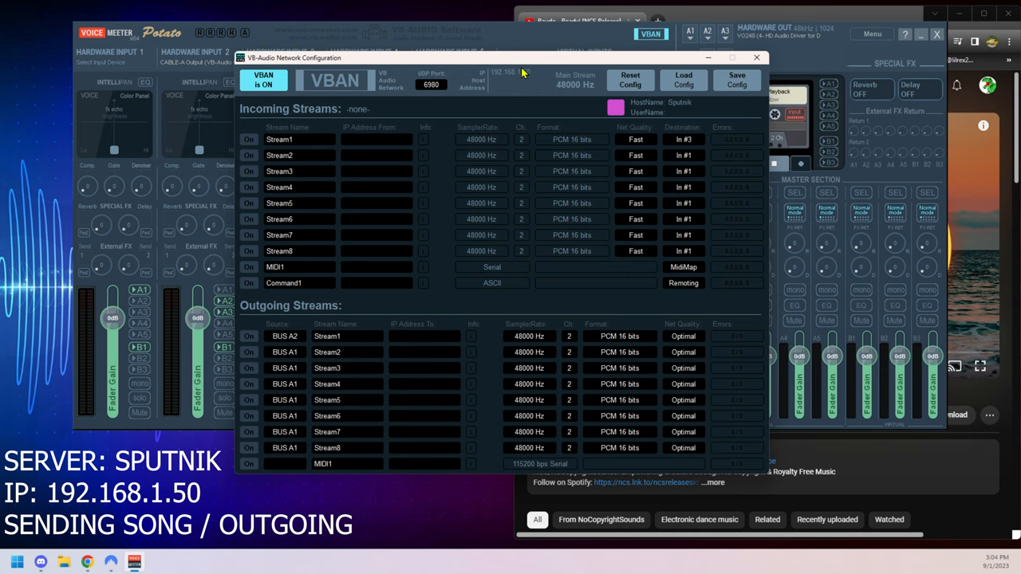
mouse_move(523, 71)
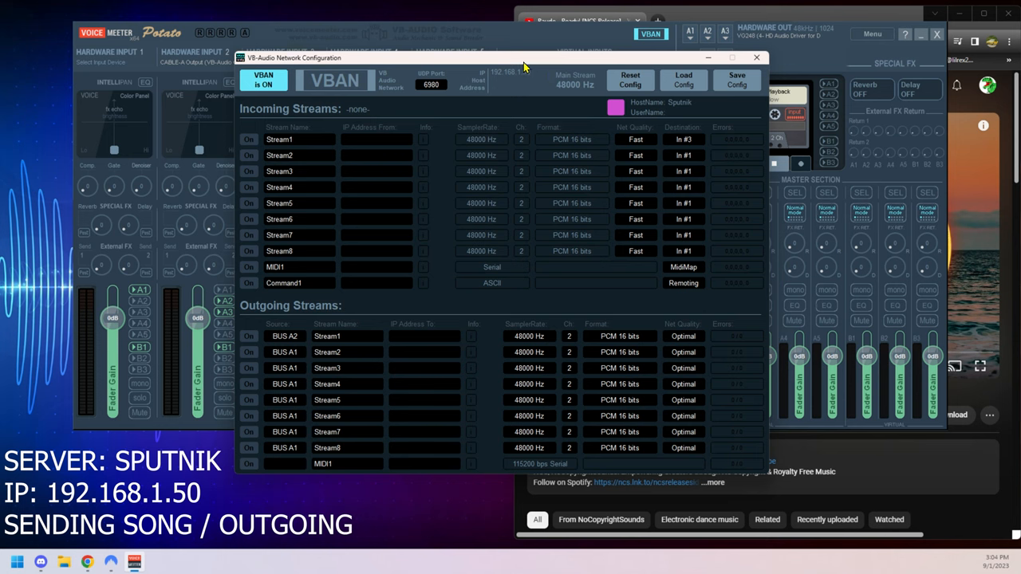
mouse_move(527, 77)
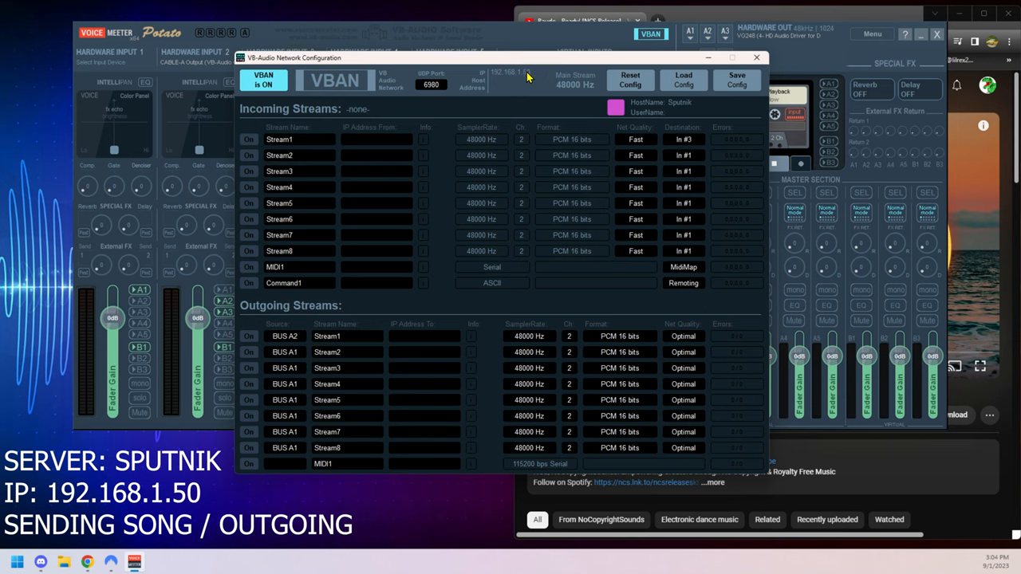
mouse_move(534, 71)
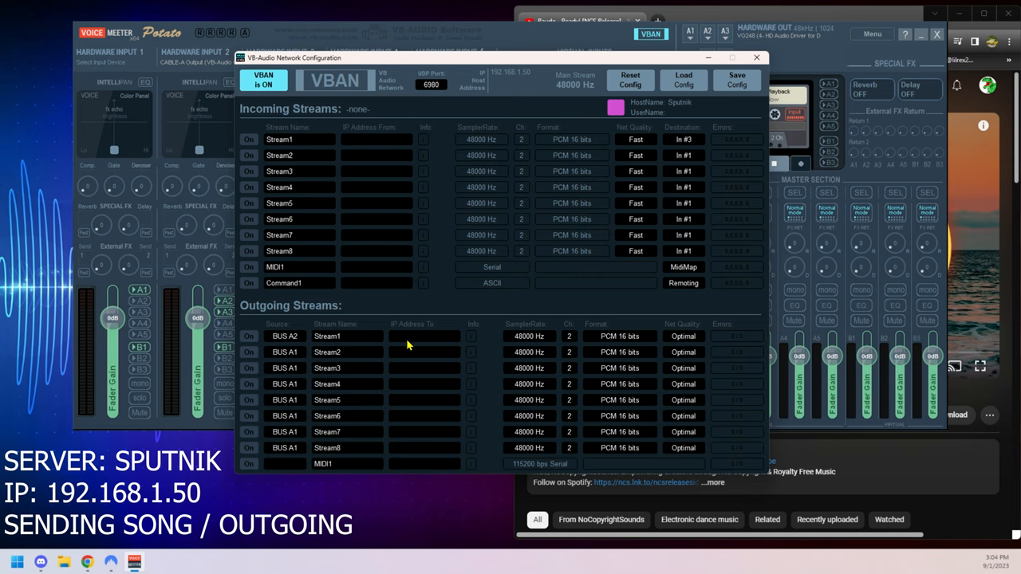
mouse_move(136, 562)
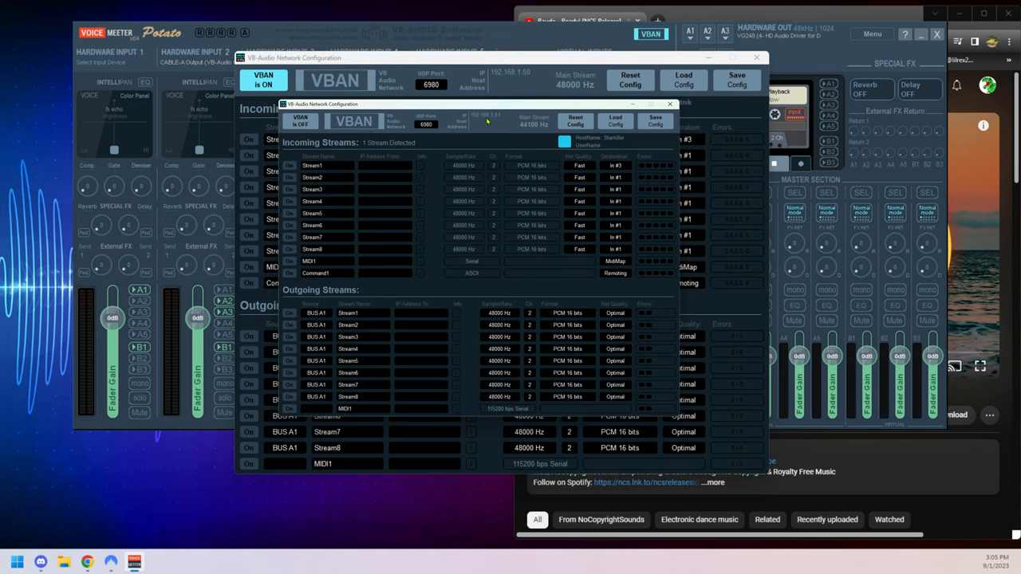
mouse_move(491, 120)
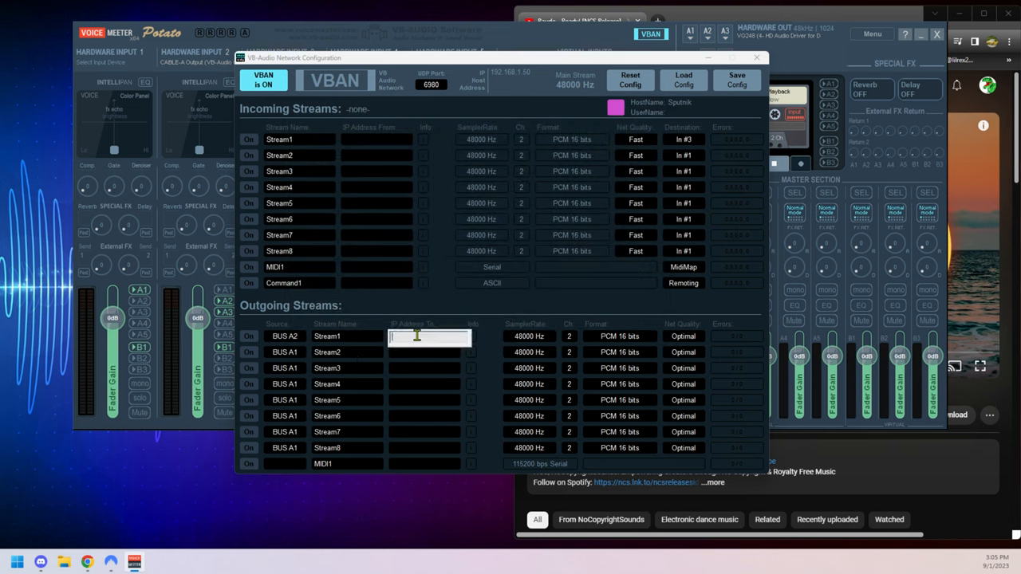
Enter destination IP 192.168.1.51 for the BUS A2 Stream1 outgoing stream.
type("192.168.1.51")
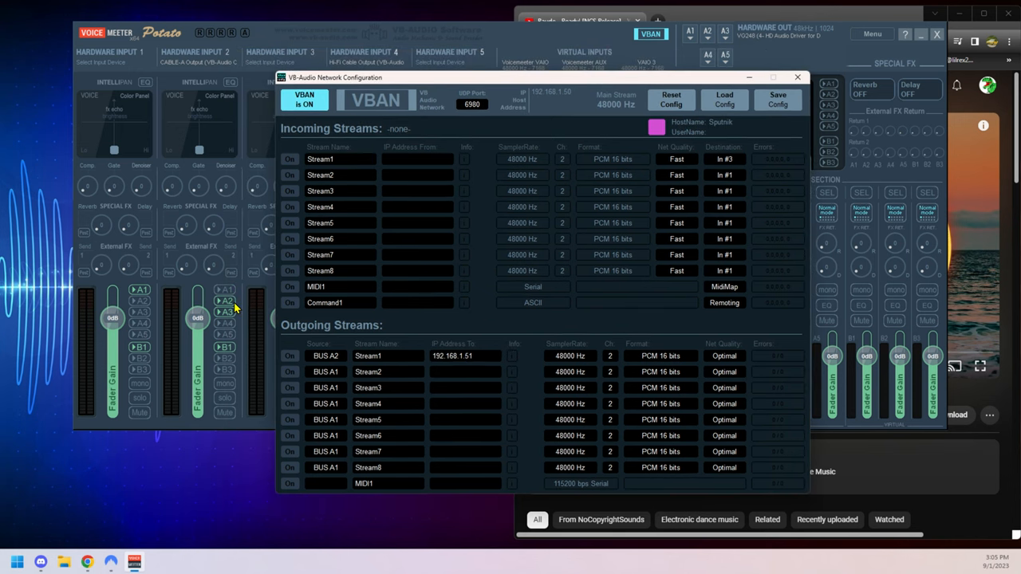
mouse_move(208, 307)
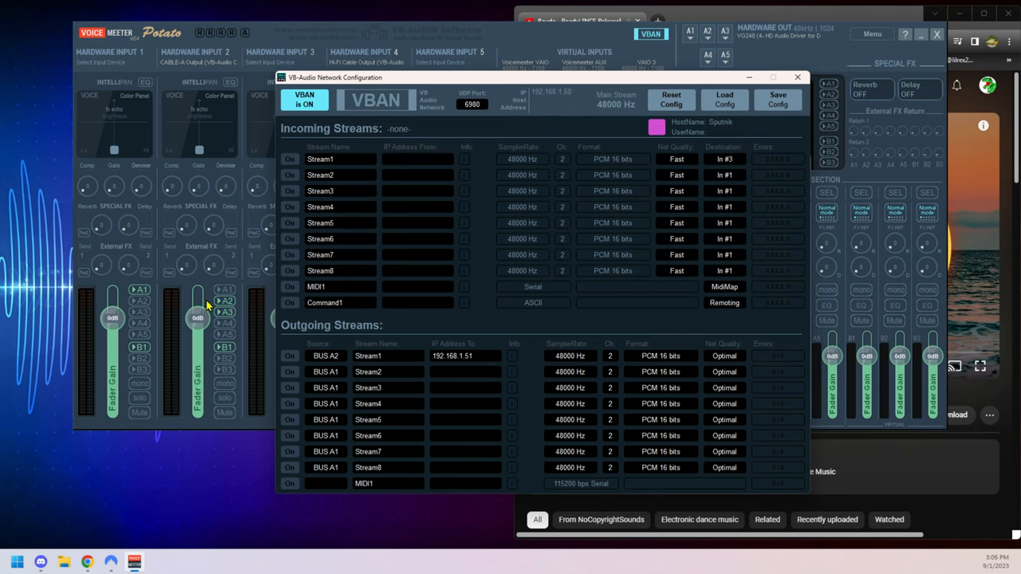
mouse_move(272, 409)
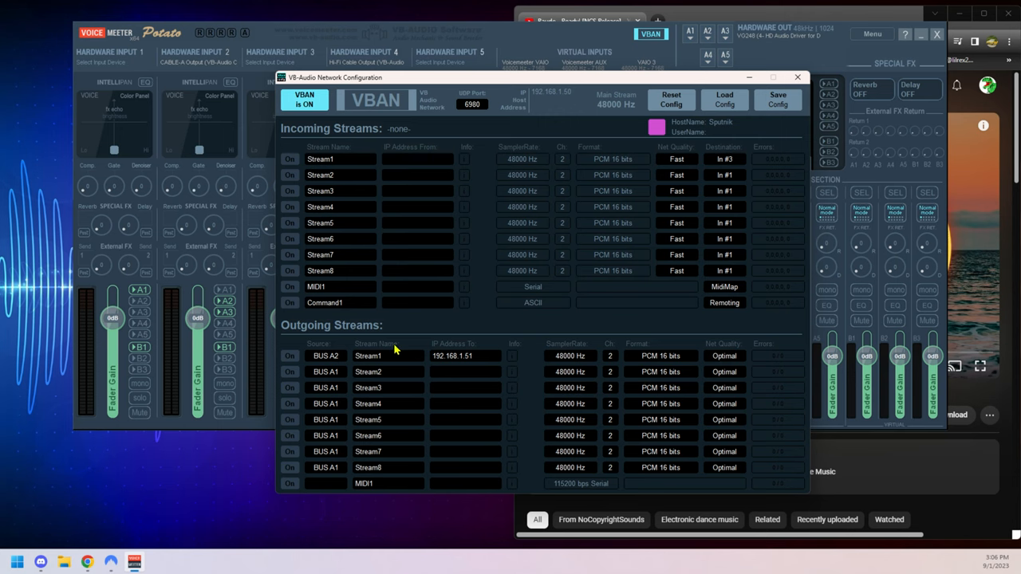
mouse_move(377, 361)
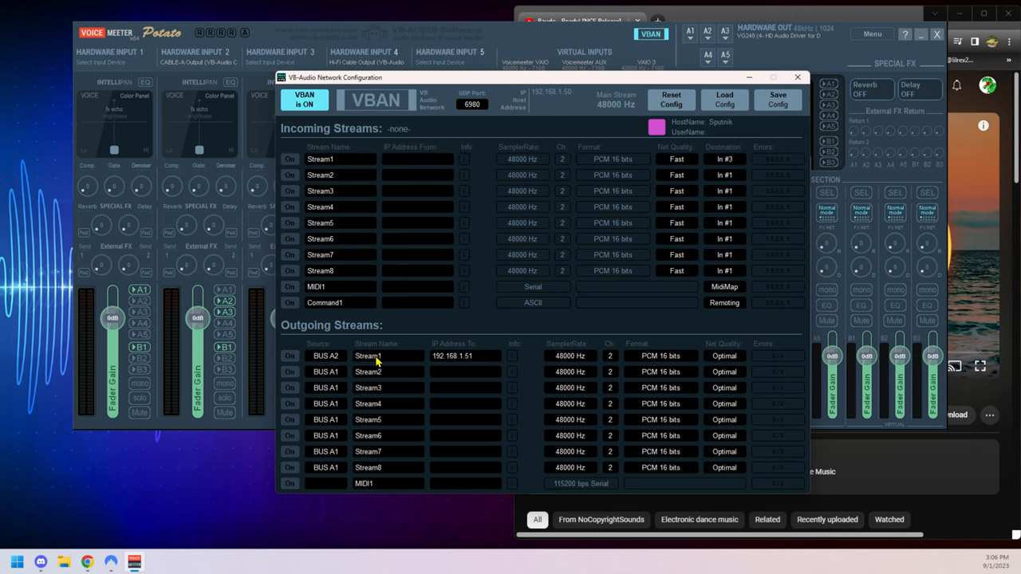
Rename the first outgoing stream from Stream1 to Sputnik.
double_click(367, 356)
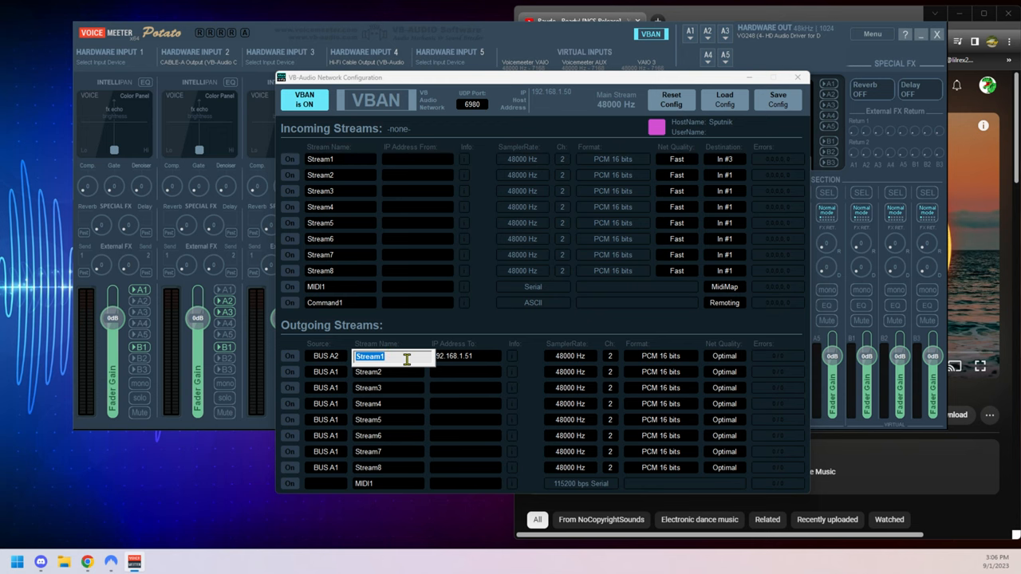
mouse_move(476, 368)
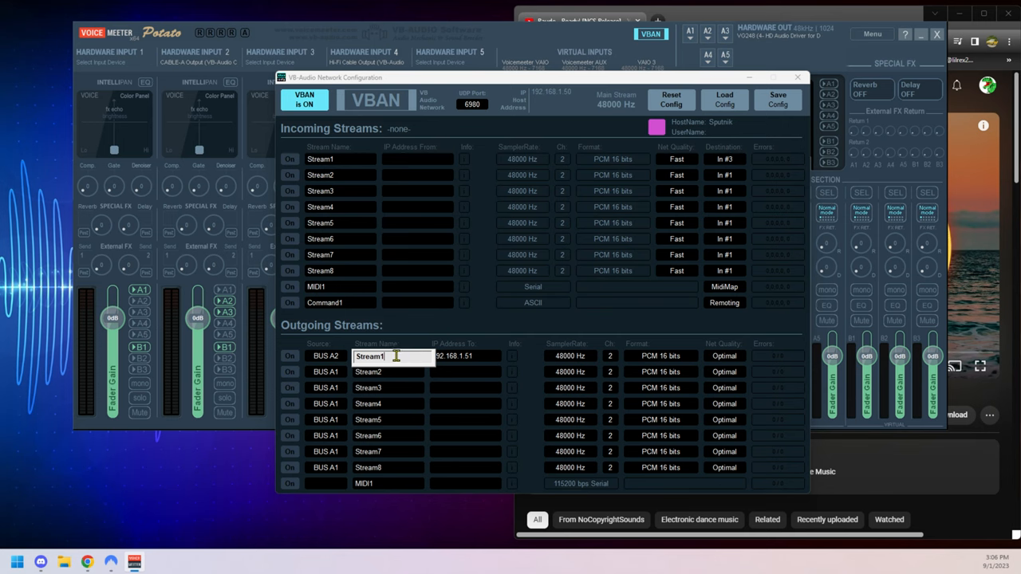
key("Backspace")
type("Sputnik")
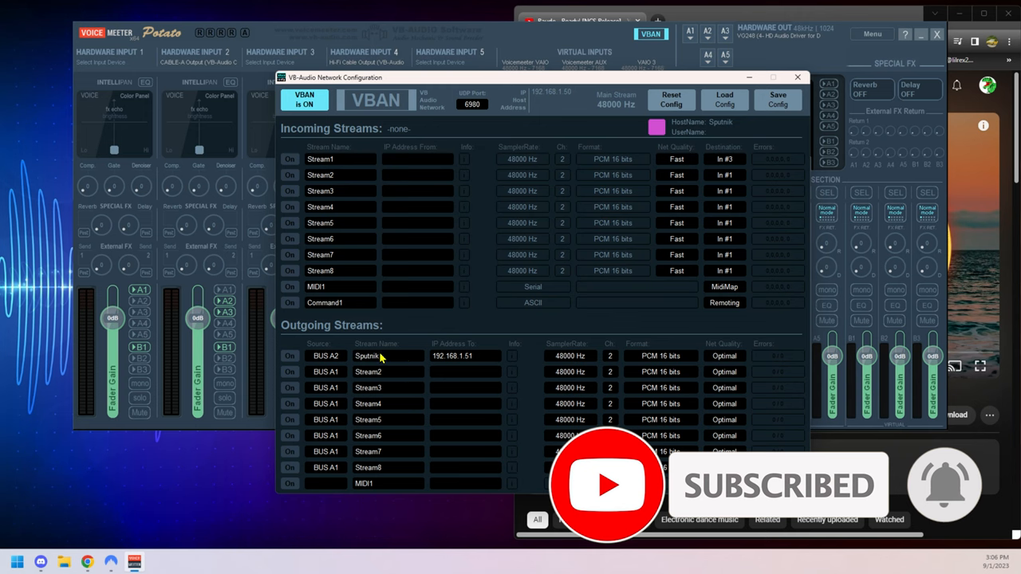
mouse_move(578, 363)
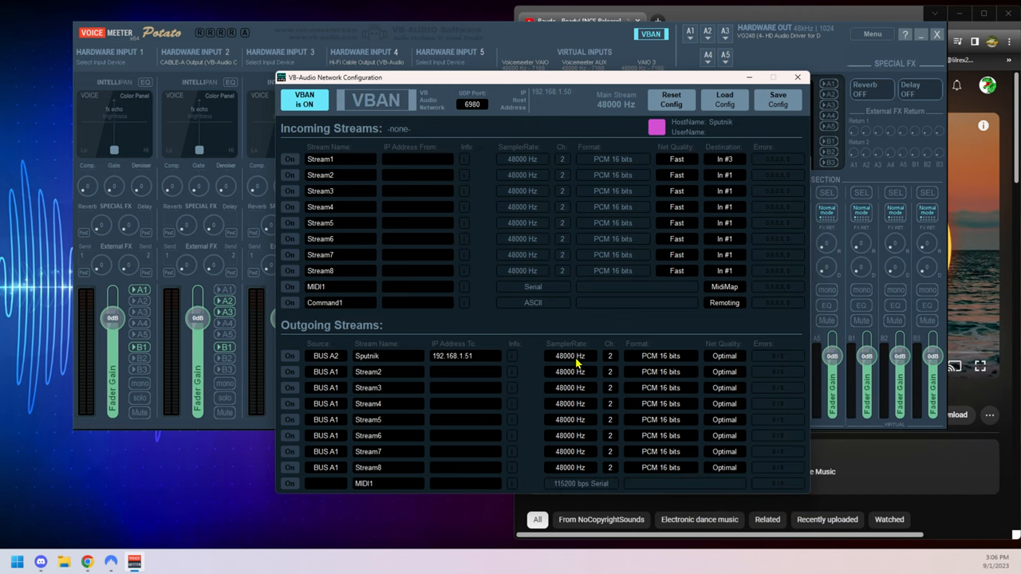
mouse_move(554, 372)
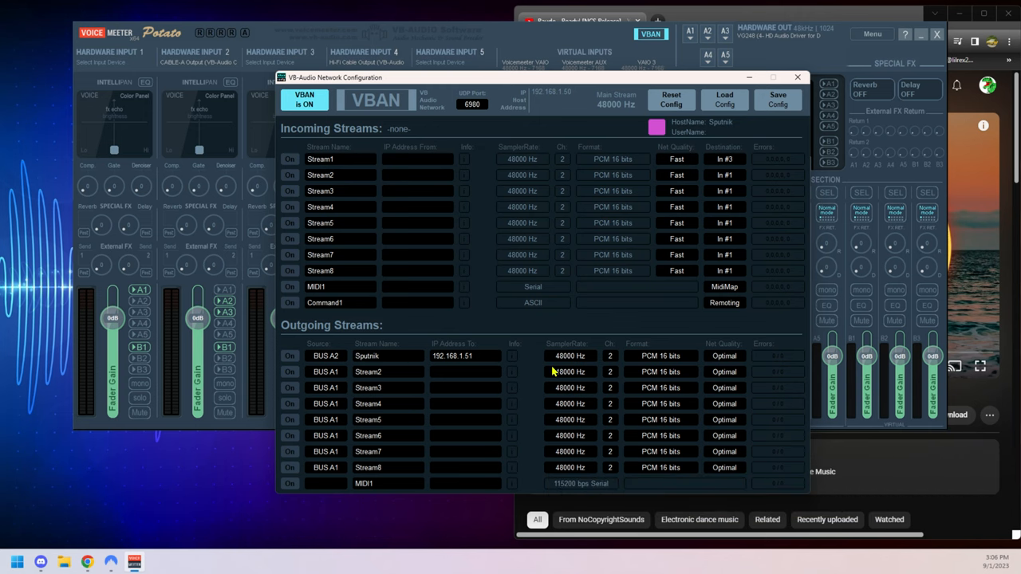
mouse_move(626, 335)
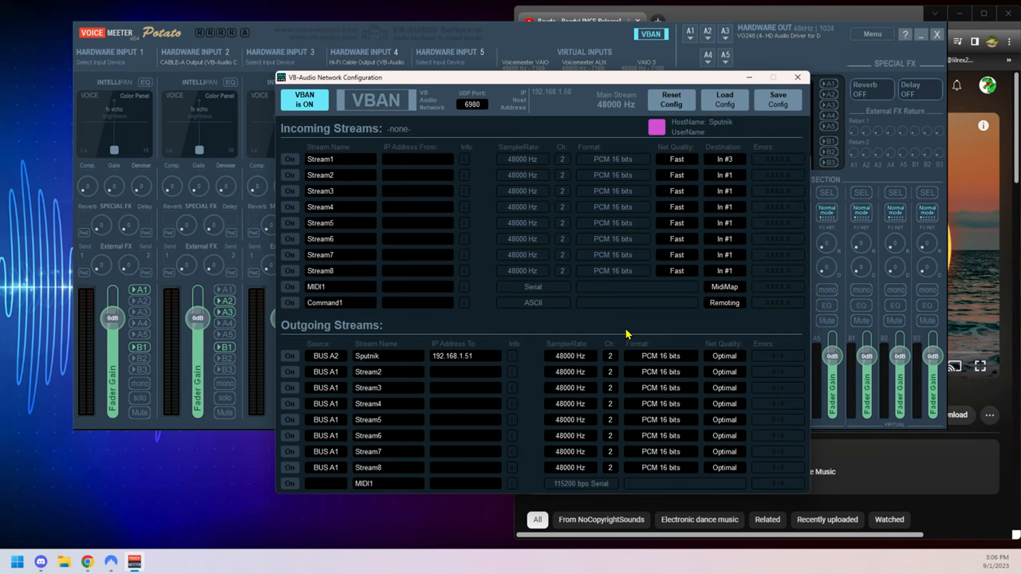
mouse_move(304, 368)
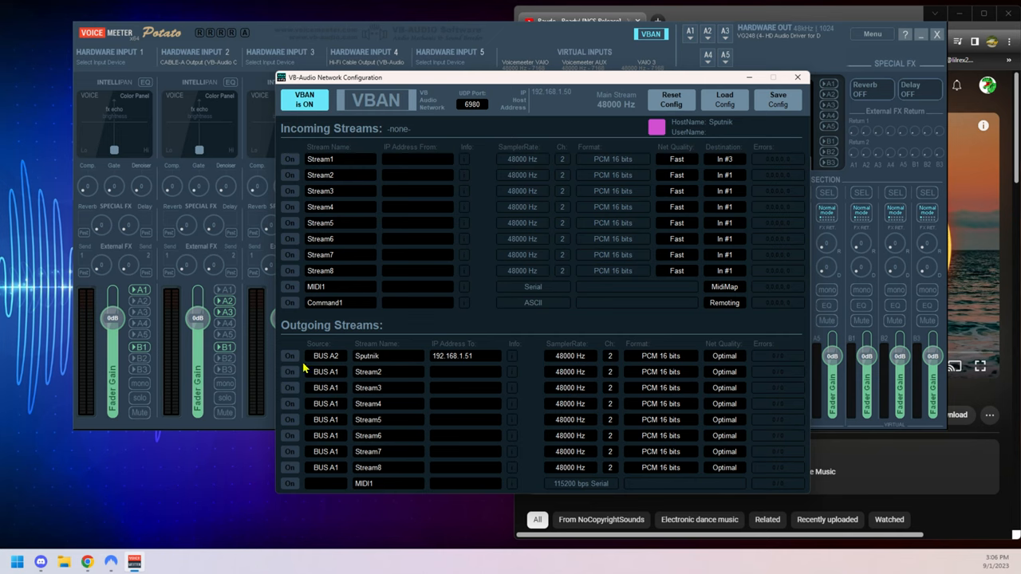
mouse_move(321, 361)
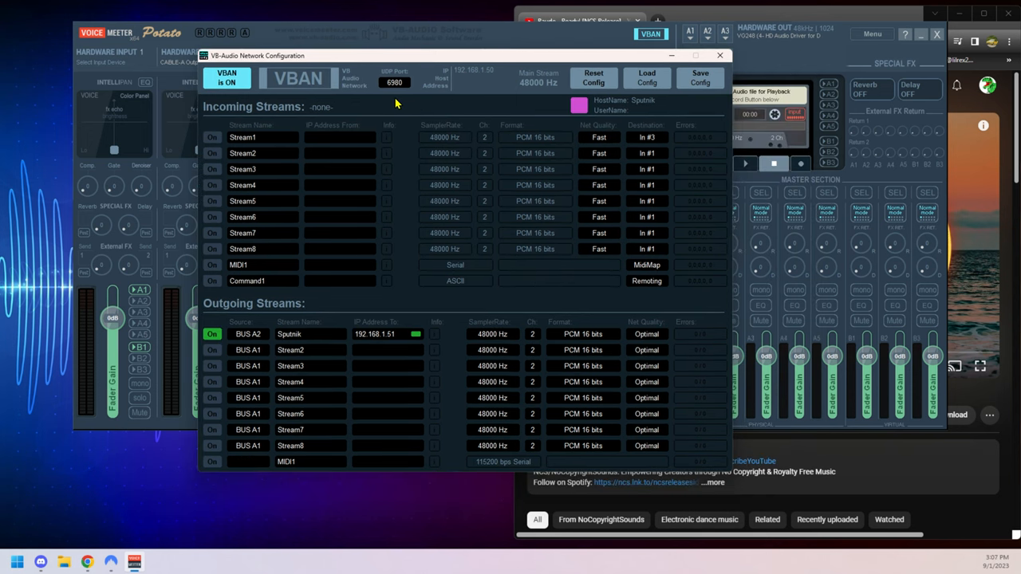
mouse_move(407, 97)
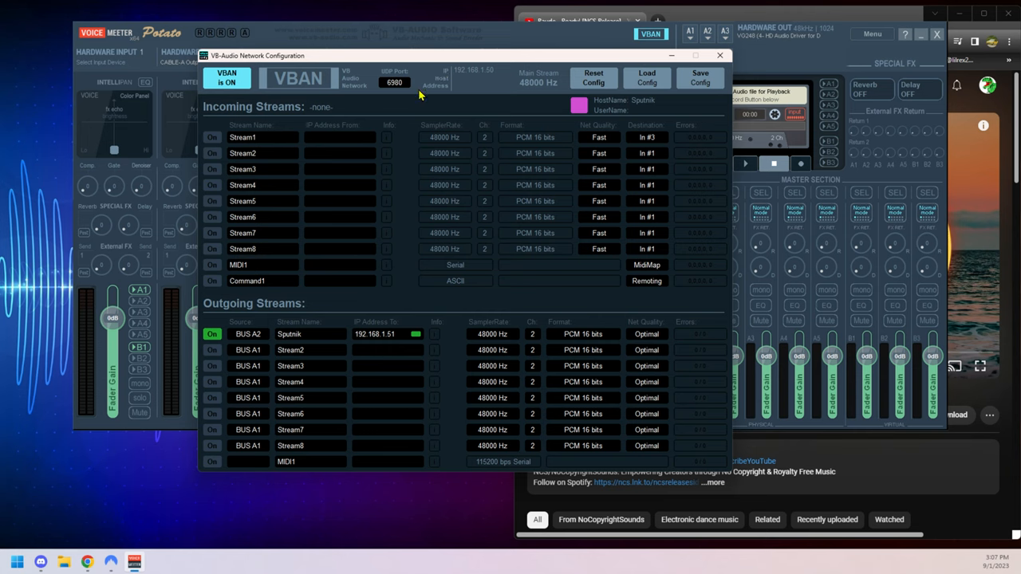
mouse_move(453, 337)
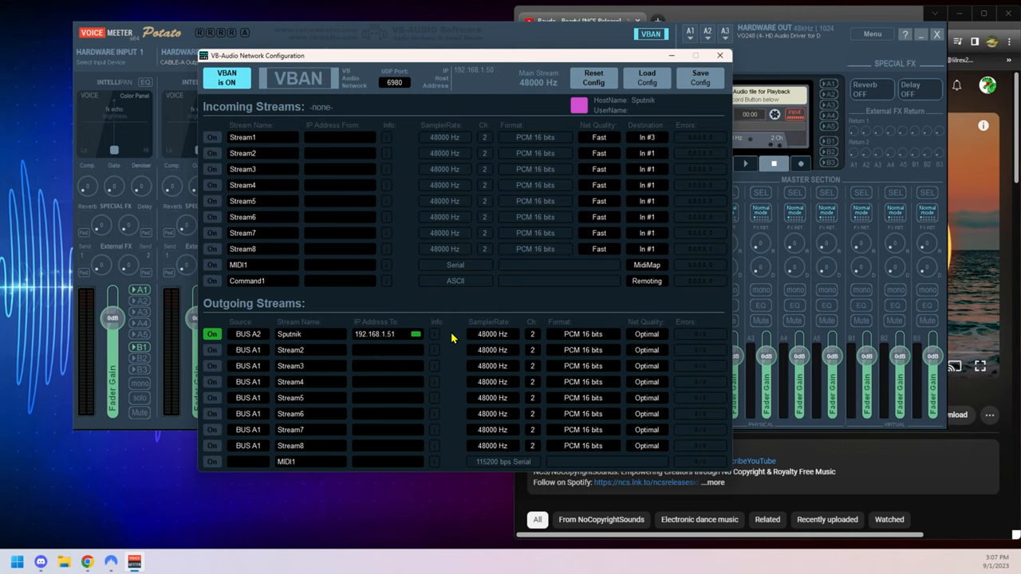
mouse_move(453, 391)
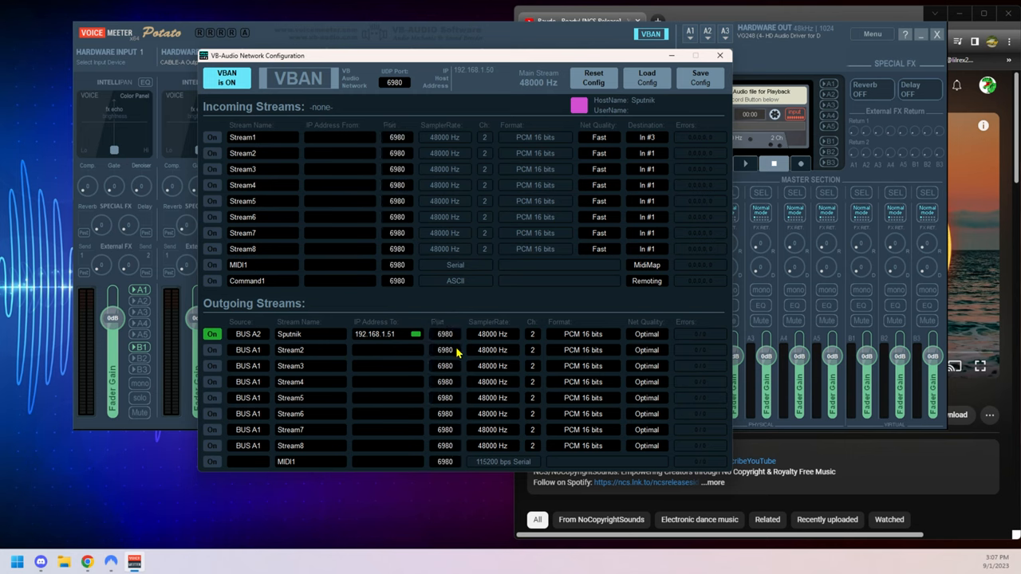
Enable the Sputnik outgoing stream and close the server's network configuration window.
left_click(444, 334)
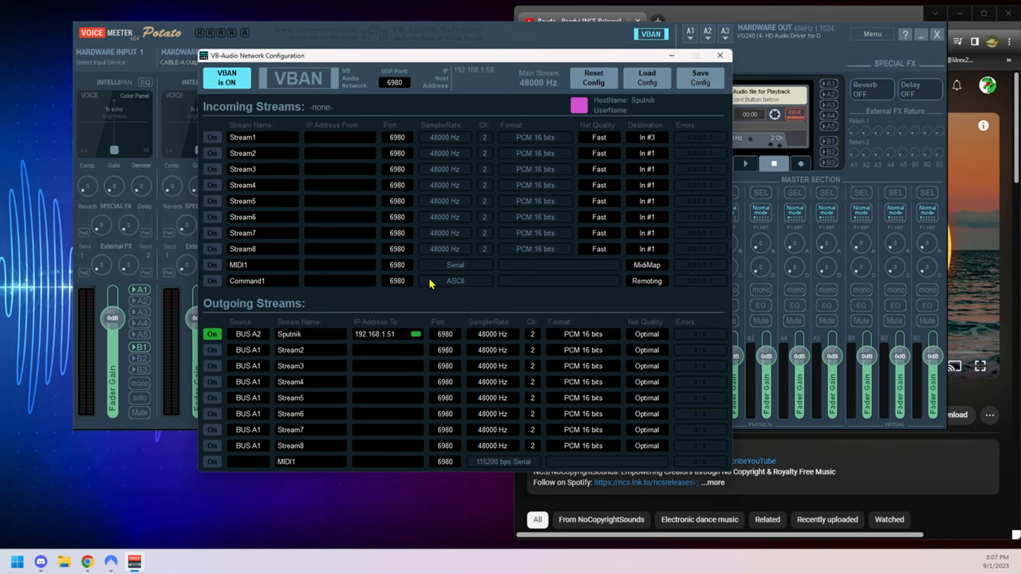
mouse_move(214, 368)
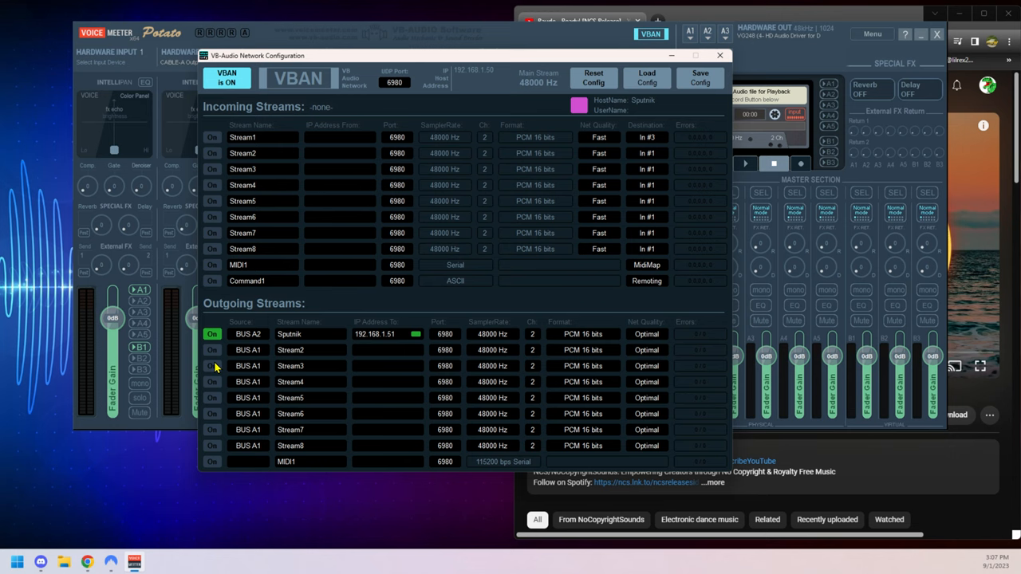
mouse_move(419, 347)
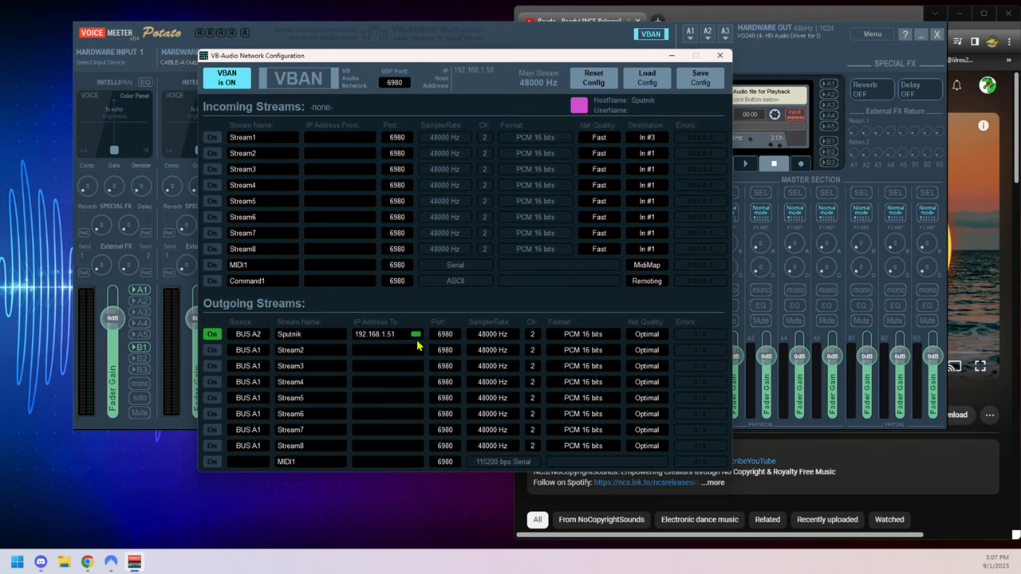
mouse_move(361, 334)
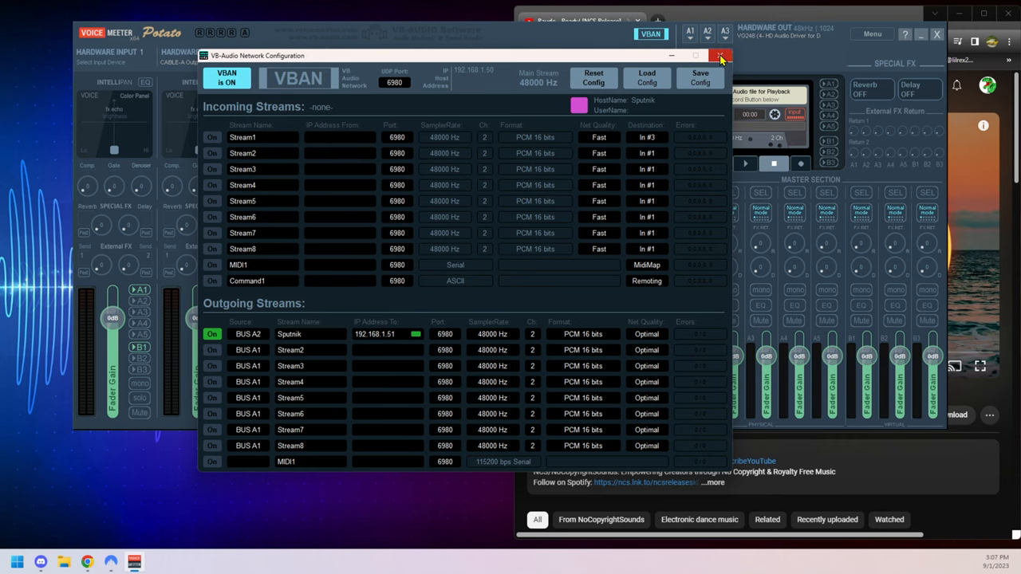
left_click(720, 55)
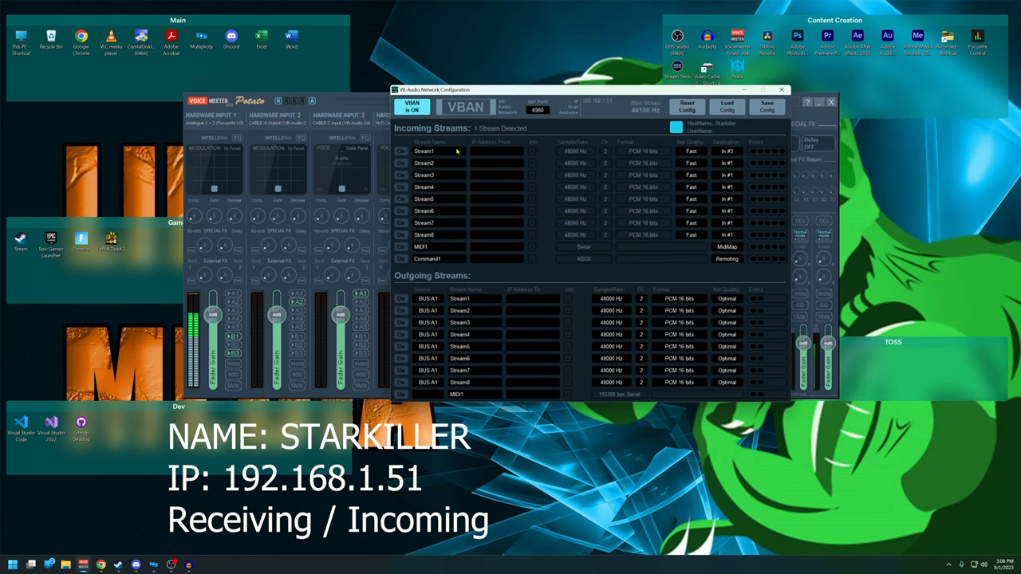
Set incoming Stream1's source IP address to 192.168.1.50 on the gaming PC.
double_click(425, 151)
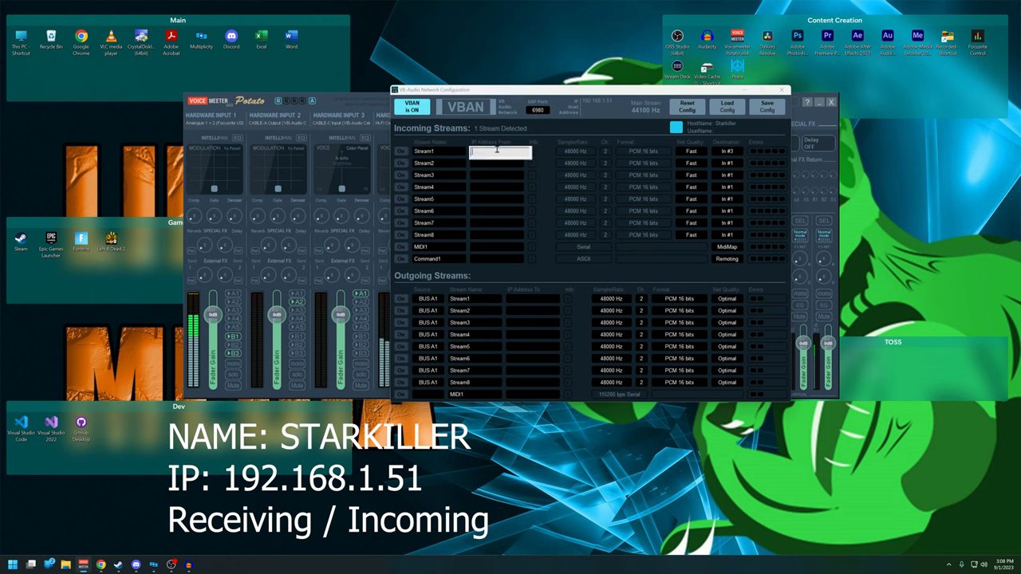
type("192.168.1.50")
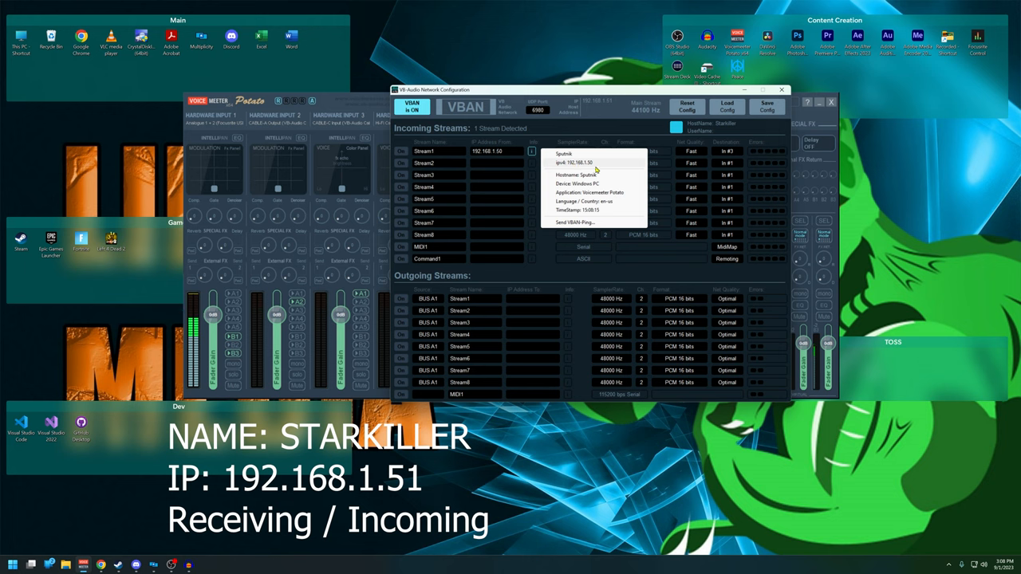
mouse_move(560, 268)
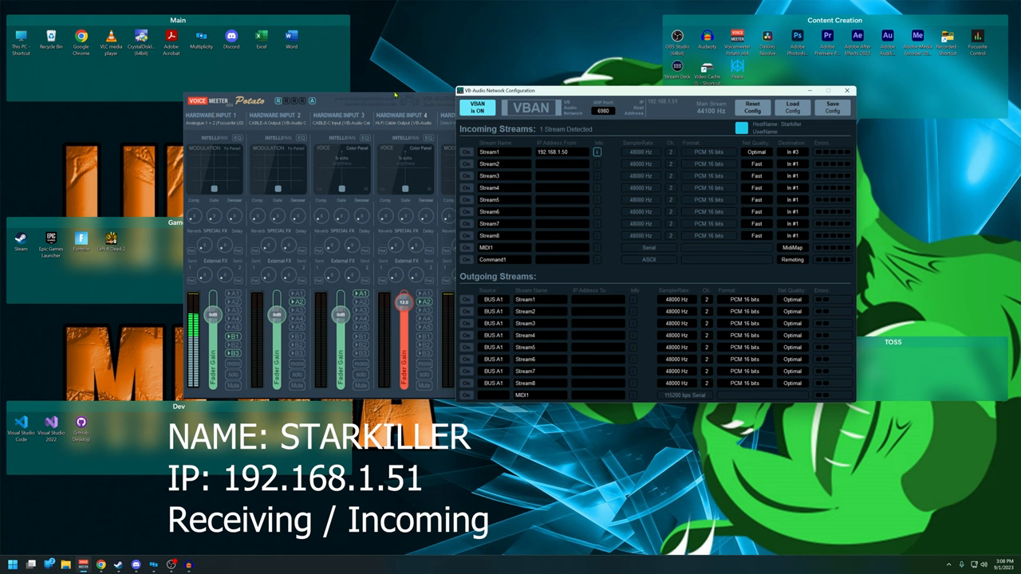
mouse_move(364, 142)
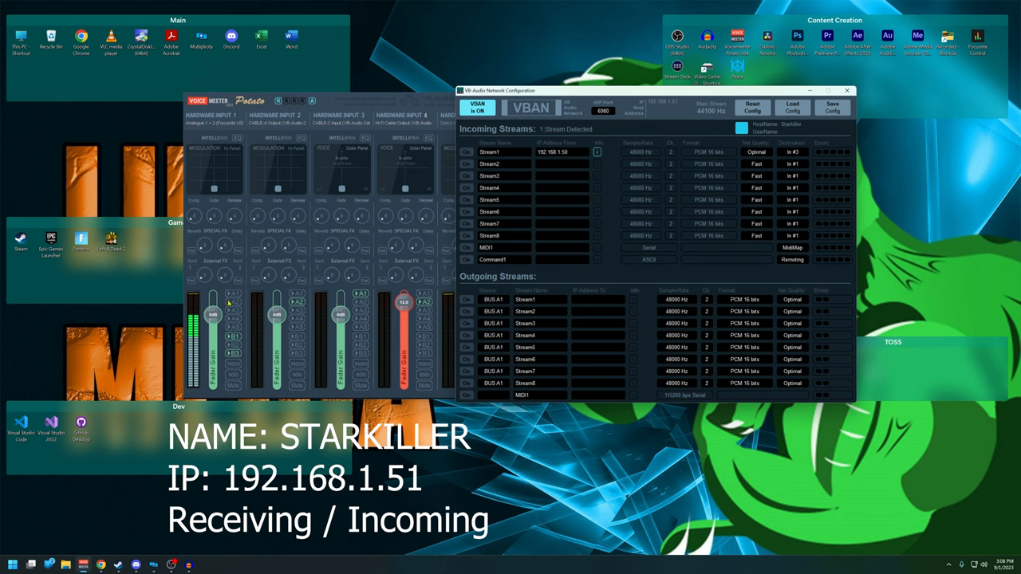
mouse_move(301, 268)
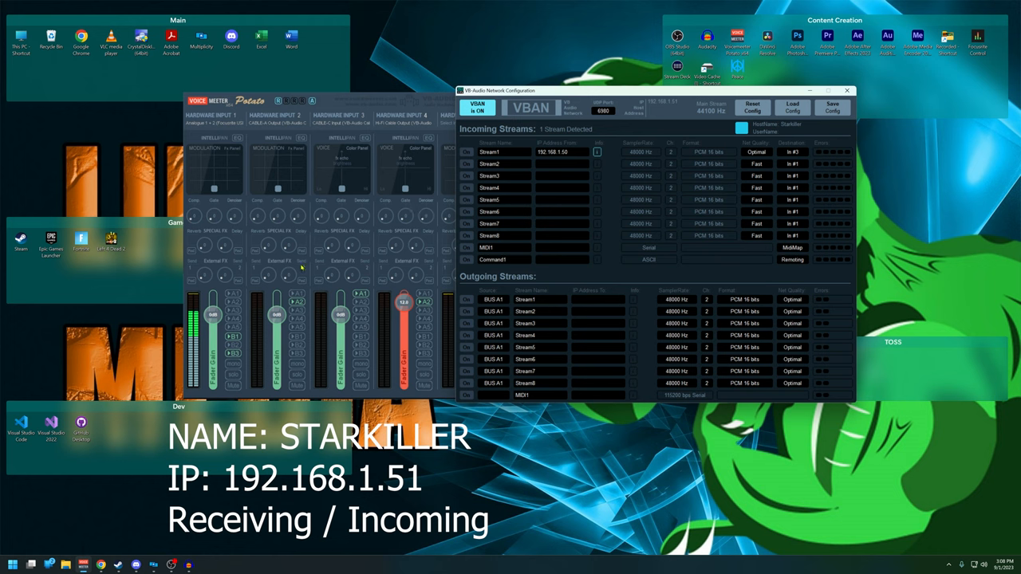
mouse_move(602, 247)
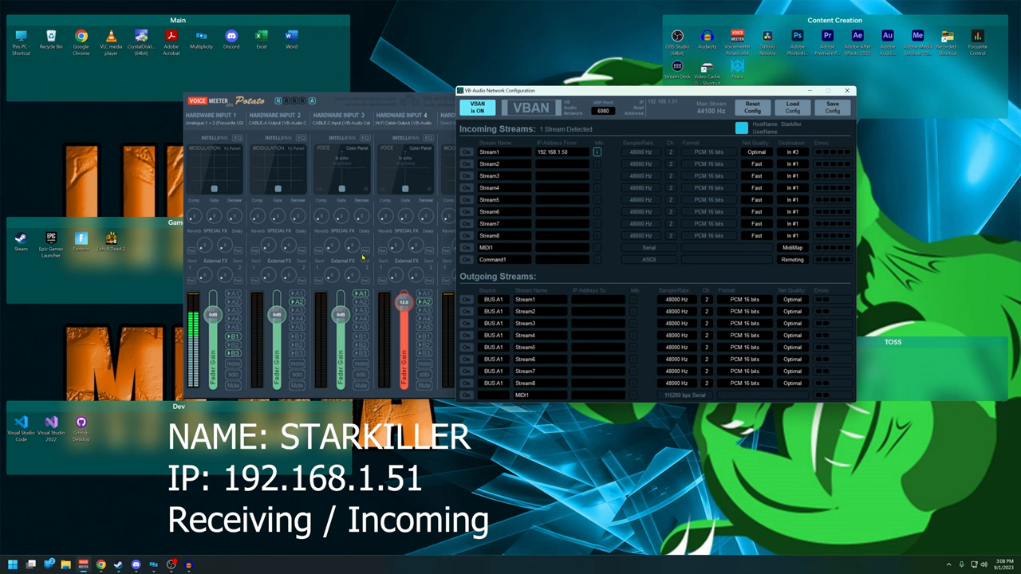
mouse_move(327, 310)
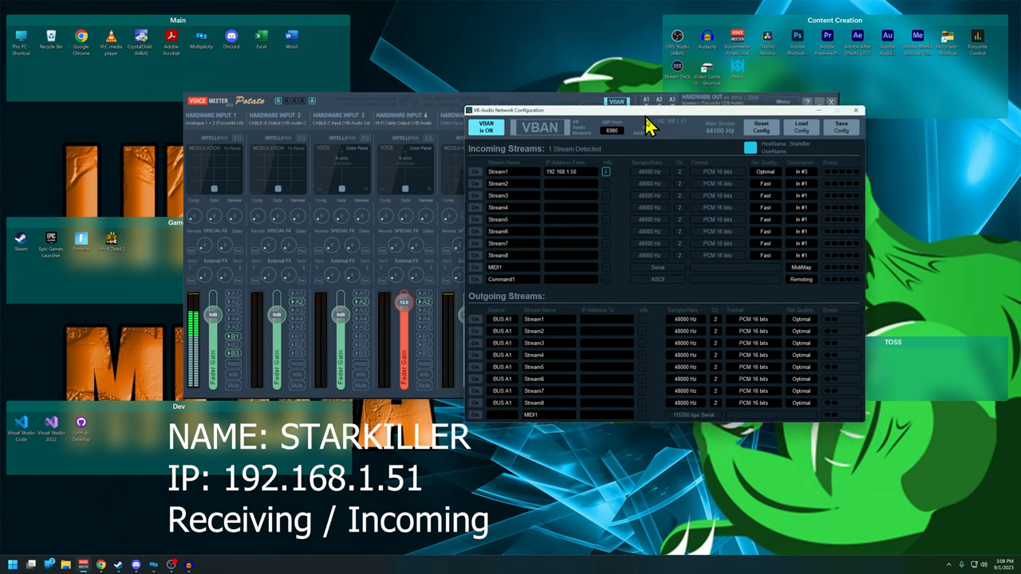
Turn on incoming Stream1 from 192.168.1.50 and rename it Sputnik.
left_click_drag(649, 123, 618, 102)
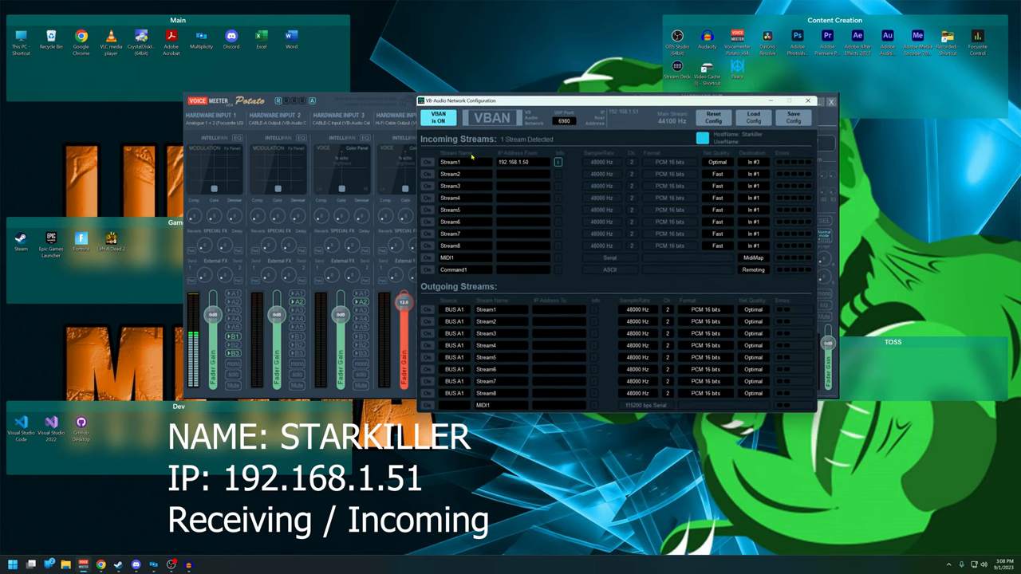
left_click(428, 162)
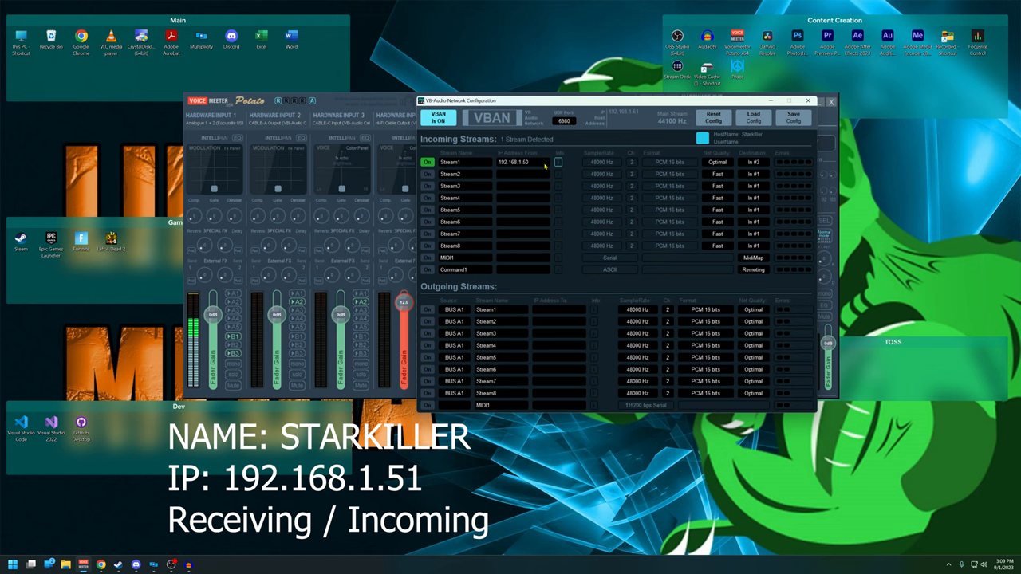
double_click(463, 161)
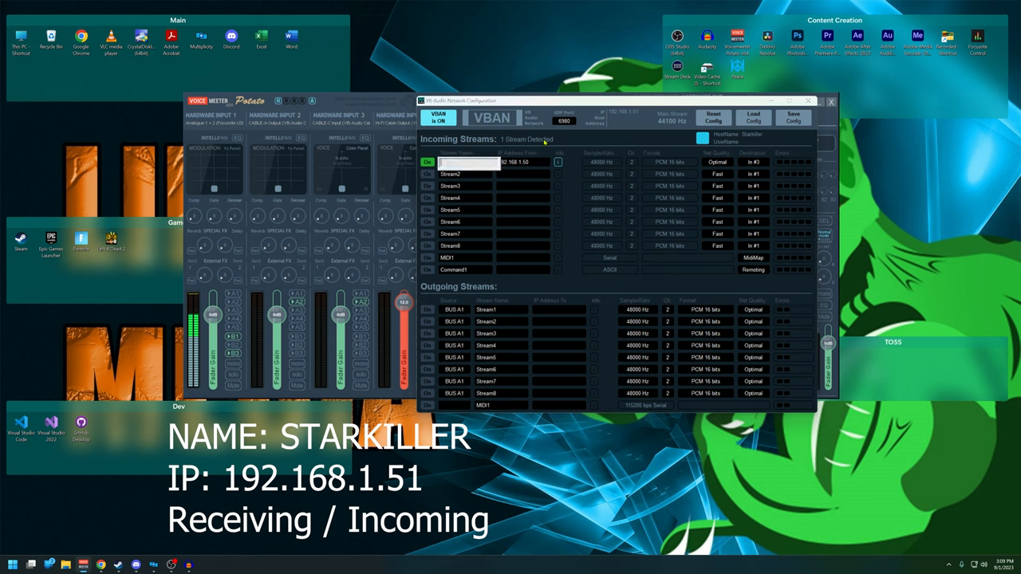
type("Sputnik")
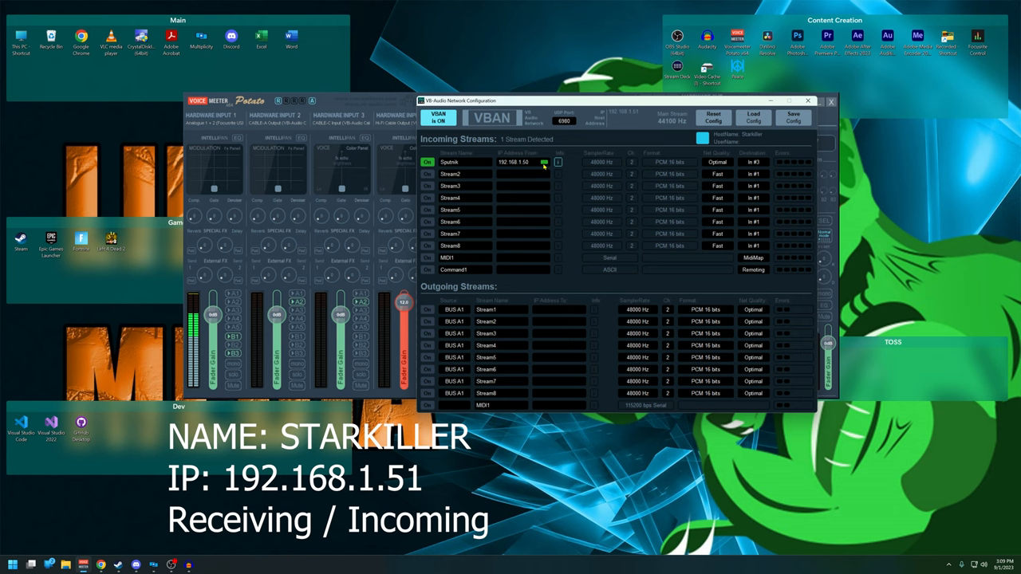
mouse_move(521, 95)
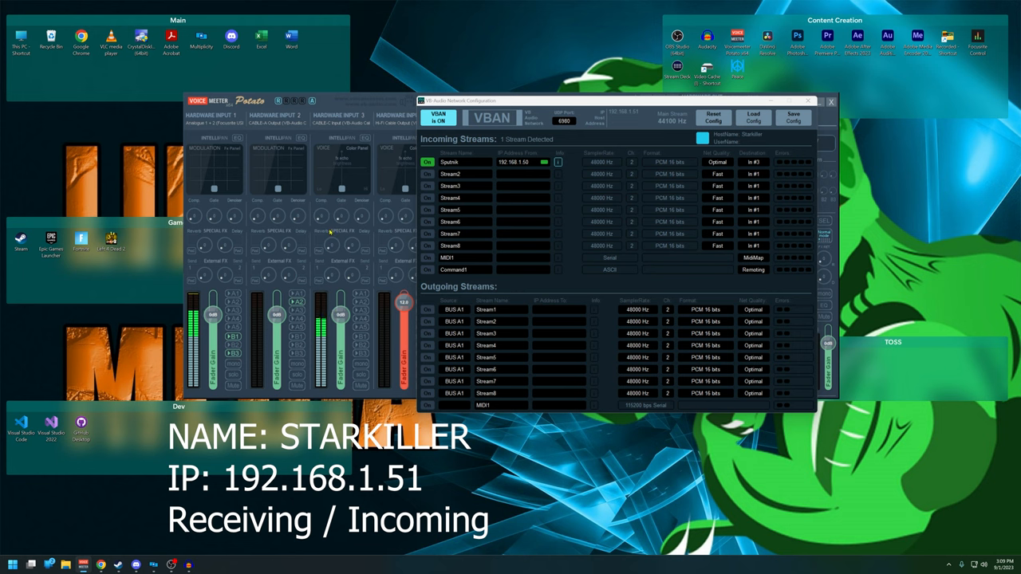
mouse_move(362, 295)
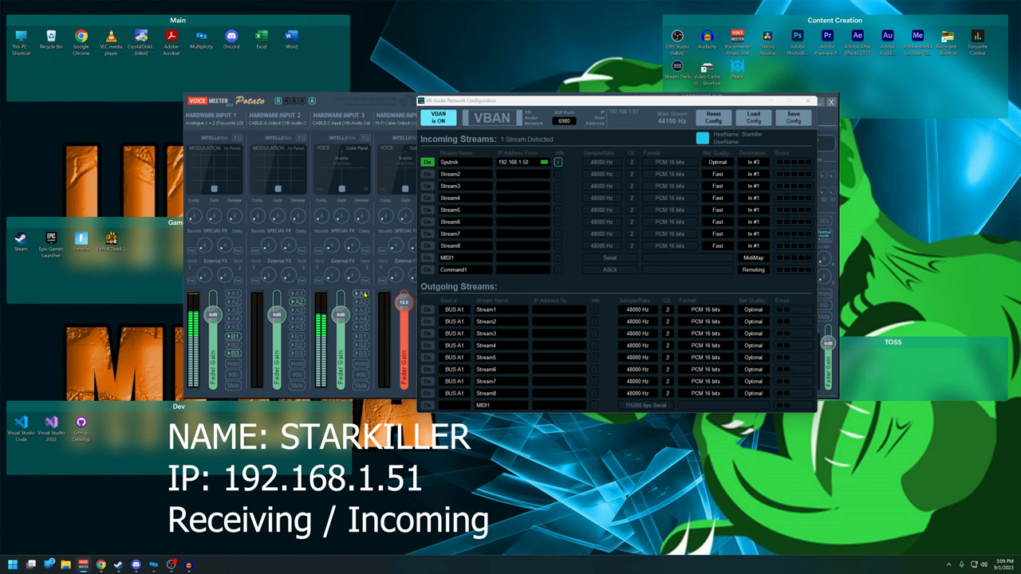